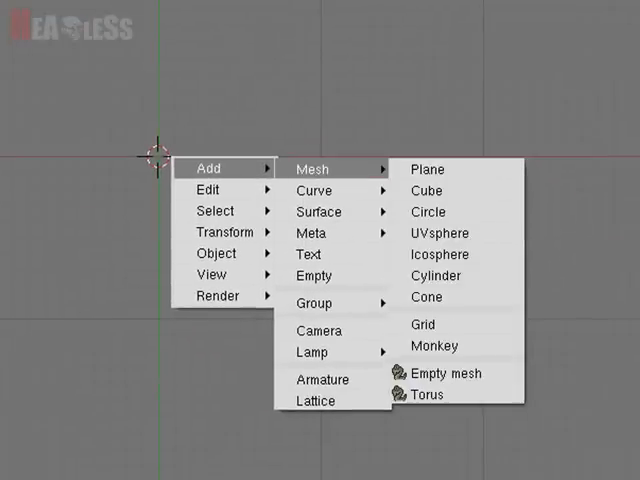
# Step: Add a Plane mesh primitive to the empty scene
pyautogui.click(427, 169)
pyautogui.write('CR')
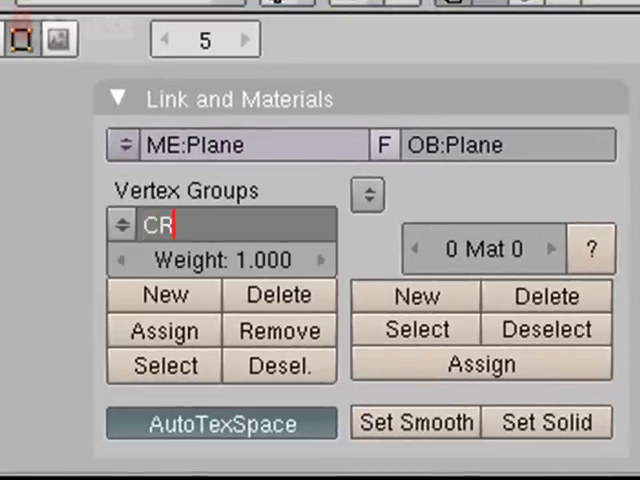
# Step: Finish naming the plane's new vertex group CRACK
pyautogui.write('ACK')
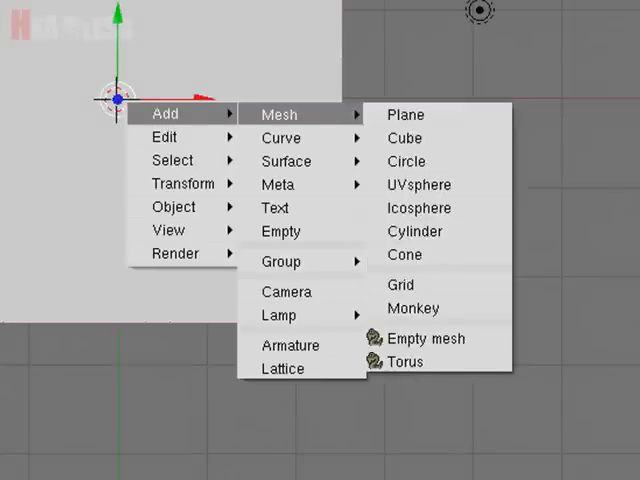
# Step: Add a Lattice object with a U 5, V 5, W 2 point grid
pyautogui.click(405, 114)
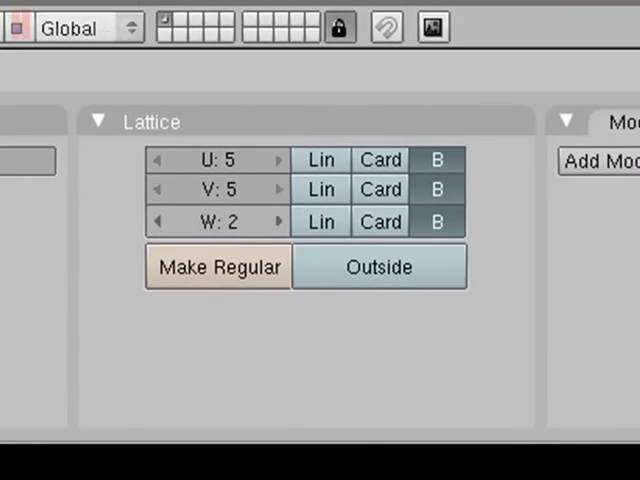
pyautogui.click(279, 221)
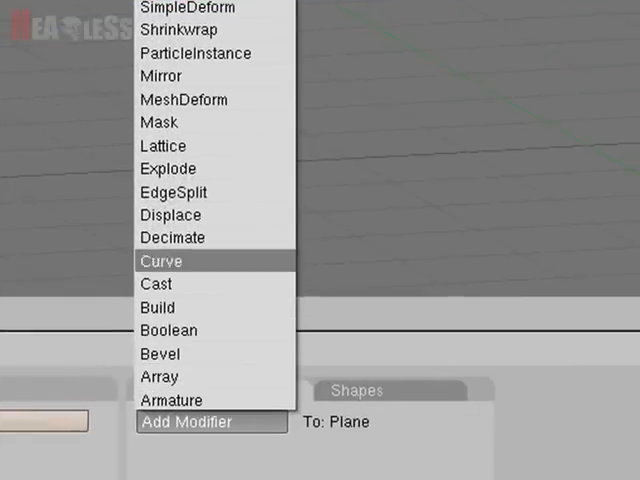
# Step: Give the plane a Lattice modifier using object Lattice, limited to vertex group CRACK
pyautogui.click(163, 146)
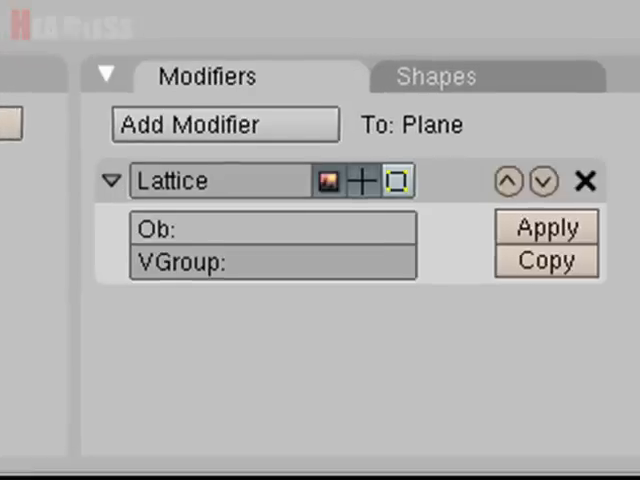
pyautogui.click(270, 228)
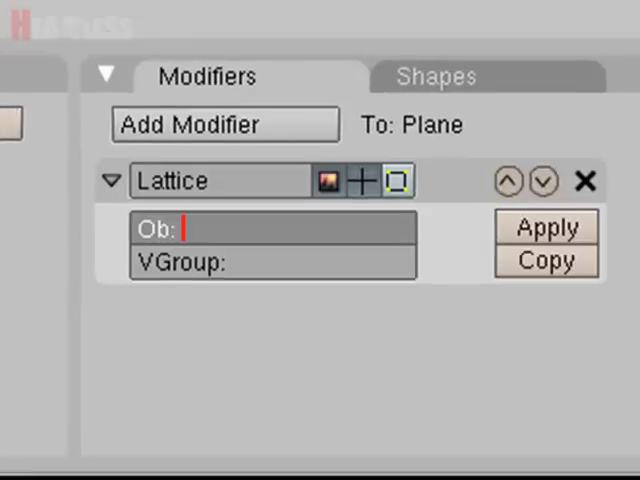
pyautogui.write('La')
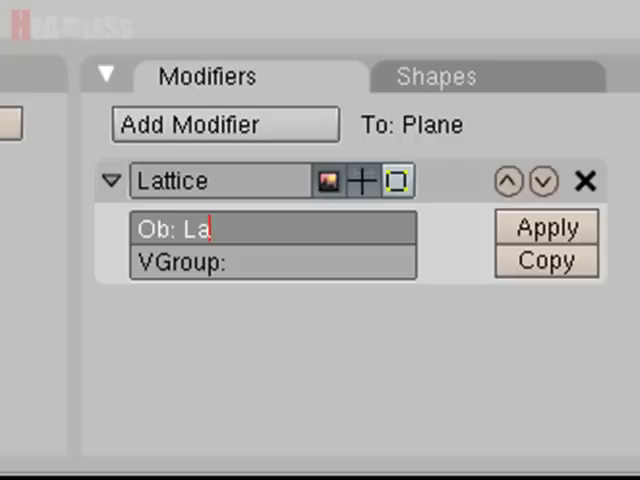
pyautogui.write('ttice')
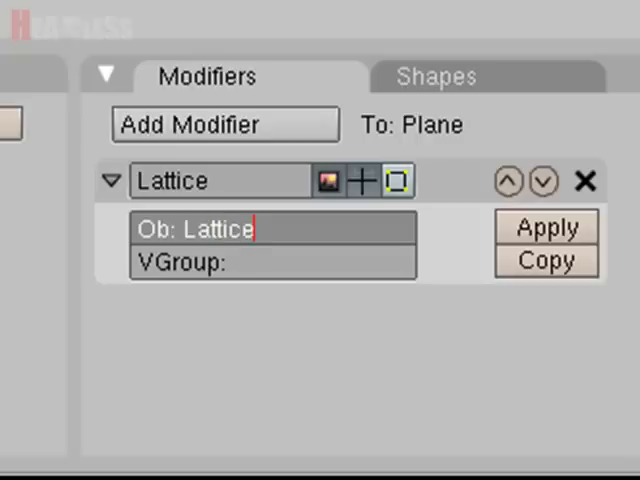
pyautogui.click(270, 263)
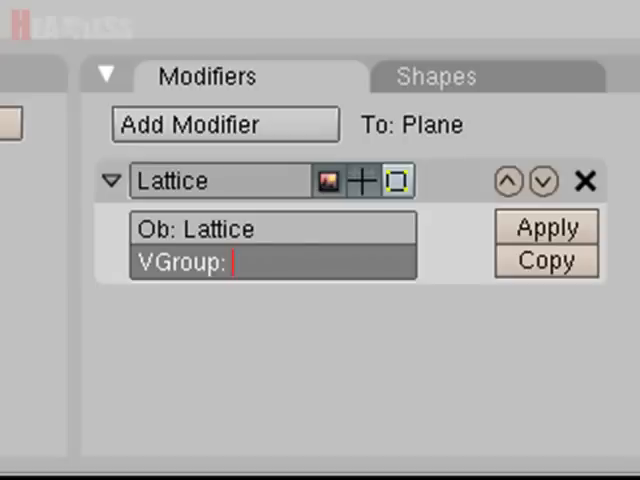
pyautogui.write('CRACK')
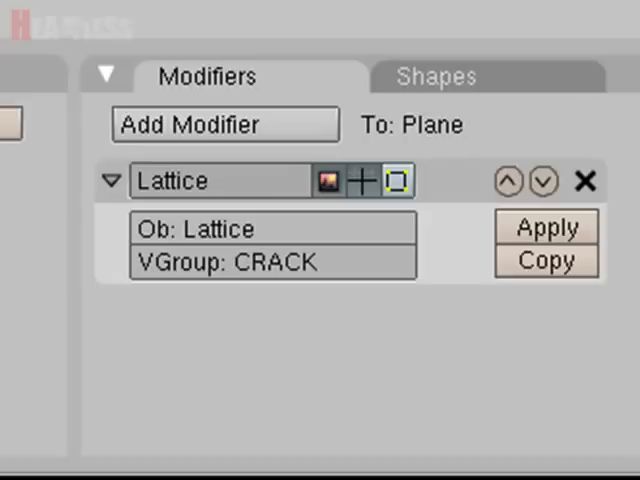